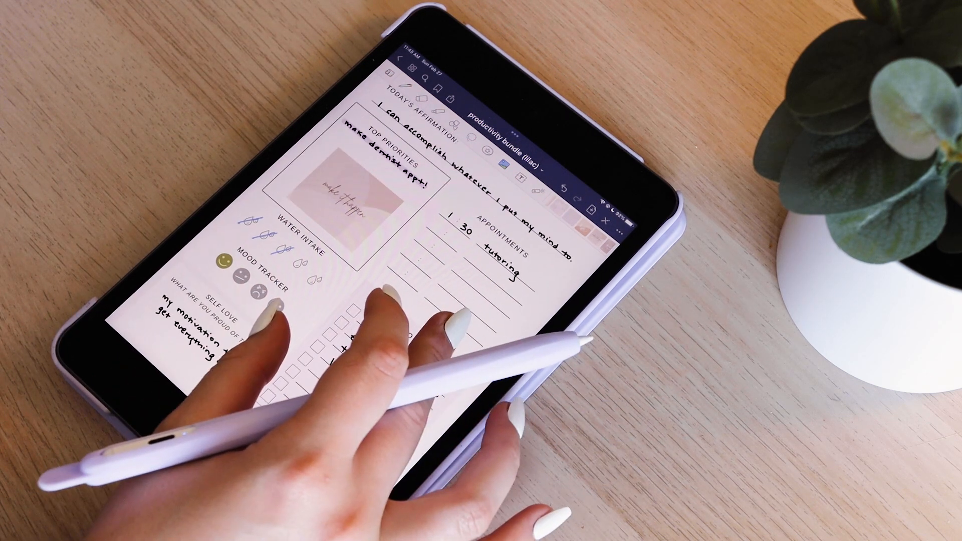
Step: Scroll on from the finished daily planner page to the monthly calendar
{"action": "scroll", "scroll_direction": "left", "scroll_amount": 3}
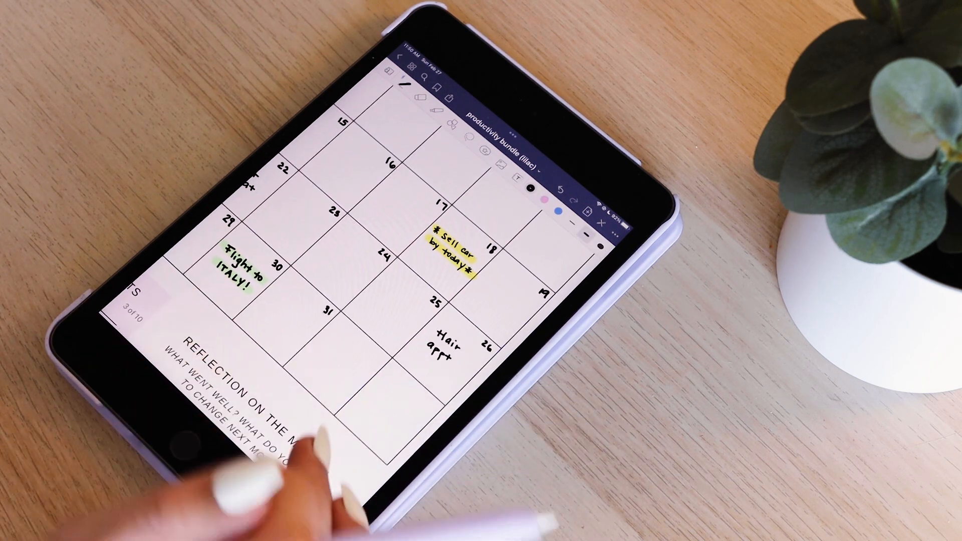
Step: Drag the yellow sell-car note to a different date on the monthly calendar
{"action": "scroll", "scroll_direction": "down", "scroll_amount": 3}
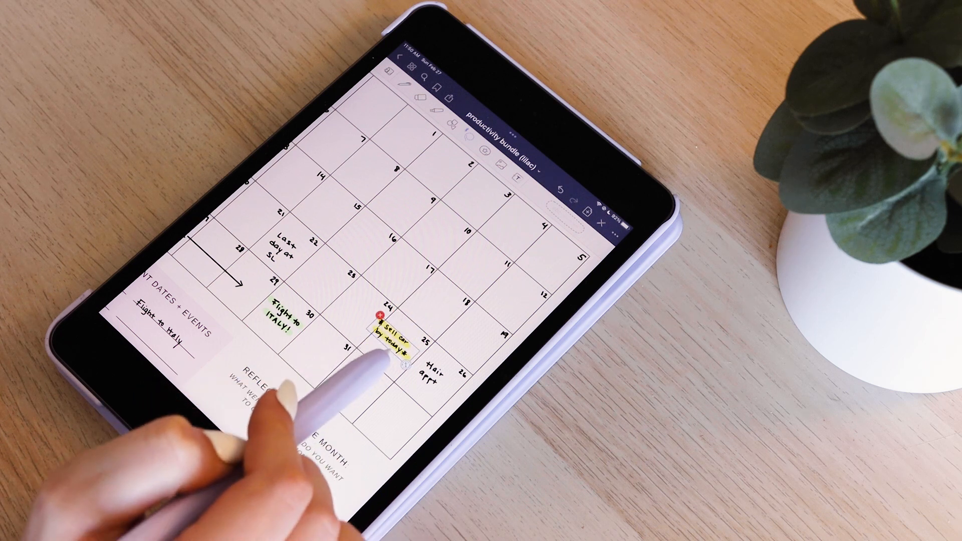
{"action": "left_click_drag", "start_coordinate": [383, 331], "coordinate": [442, 295]}
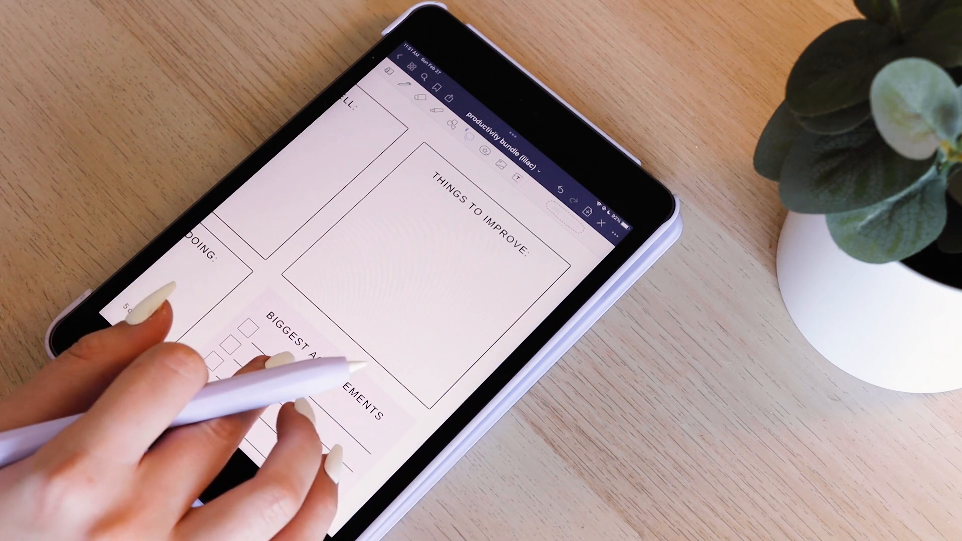
Step: Scroll down to the reflection page with Things to Improve and Biggest Achievements boxes
{"action": "scroll", "scroll_direction": "down", "scroll_amount": 3}
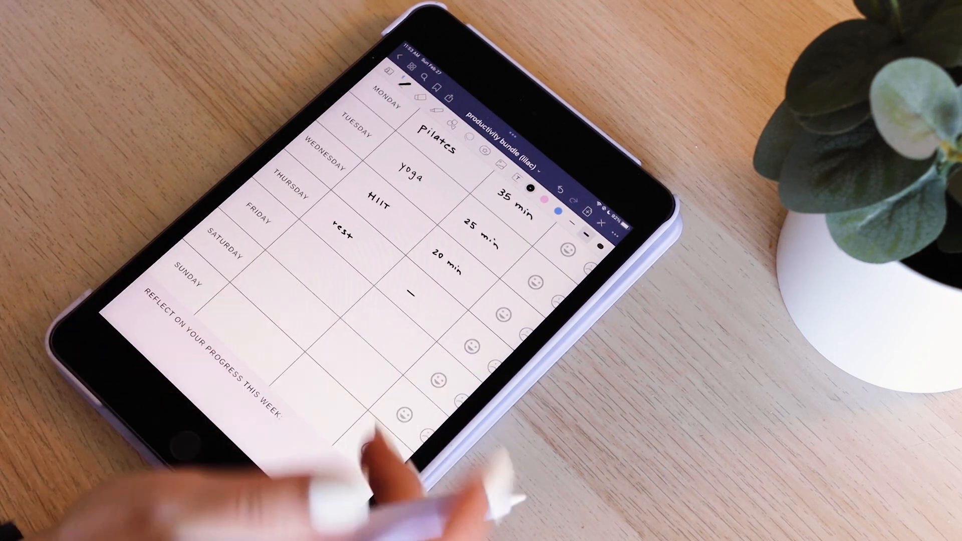
{"action": "mouse_move", "coordinate": [398, 215]}
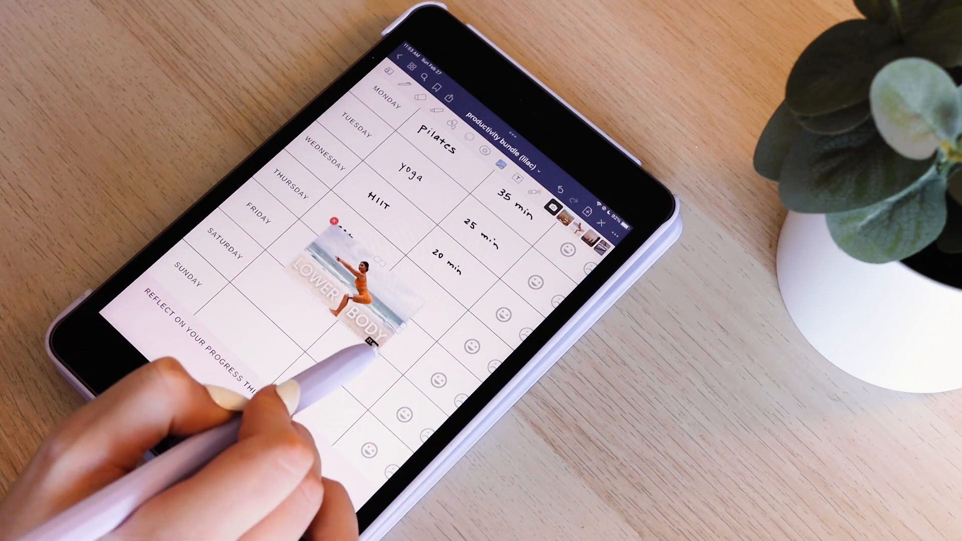
Step: Write 'rest' as the rest-day entry in the weekly workout log
{"action": "type", "text": "rest"}
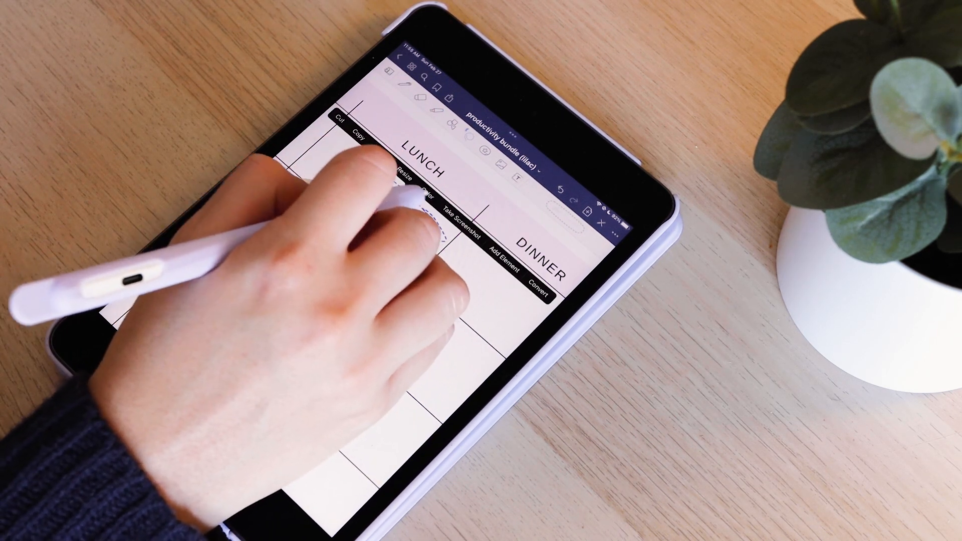
Step: Enter 'tuna salad' as a meal in the weekly meal tracker
{"action": "type", "text": "tuna salad"}
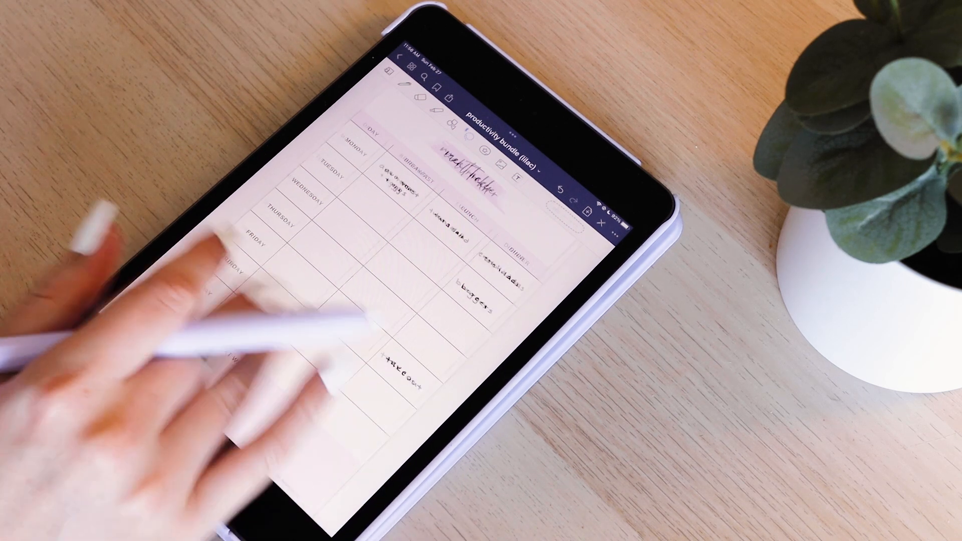
Step: Scroll to the grocery list with Fruits + Veggies, Pantry, Frozen and Dairy sections
{"action": "scroll", "scroll_direction": "left", "scroll_amount": 3}
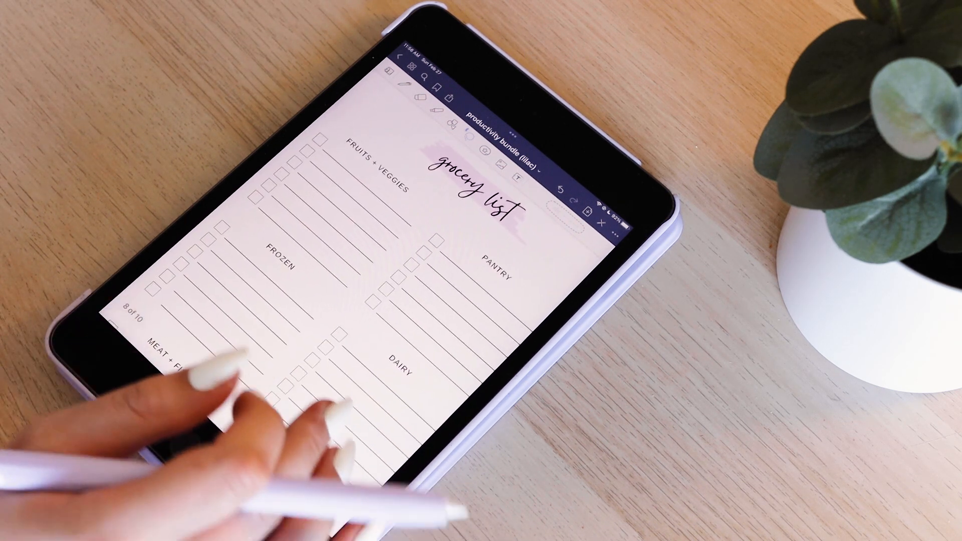
{"action": "scroll", "scroll_direction": "down", "scroll_amount": 3}
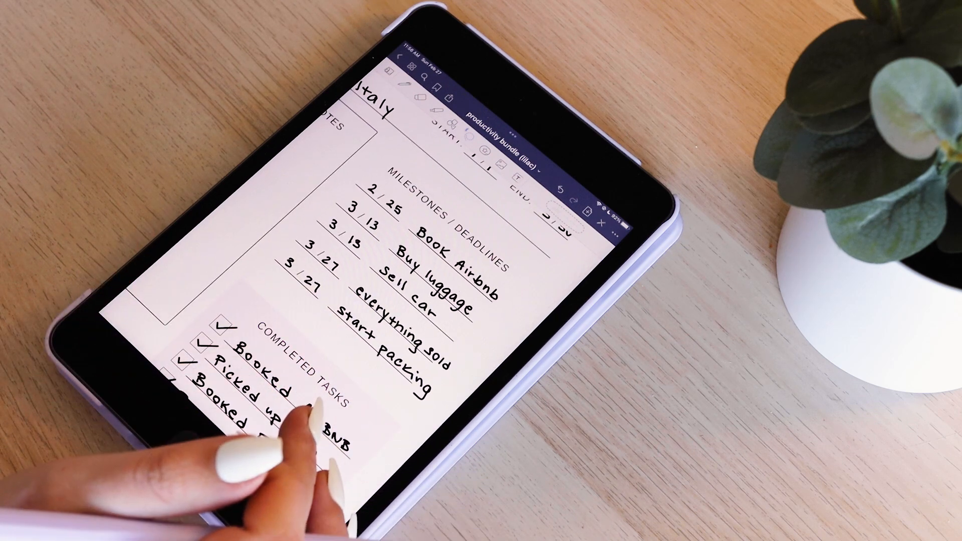
{"action": "scroll", "scroll_direction": "down", "scroll_amount": 3}
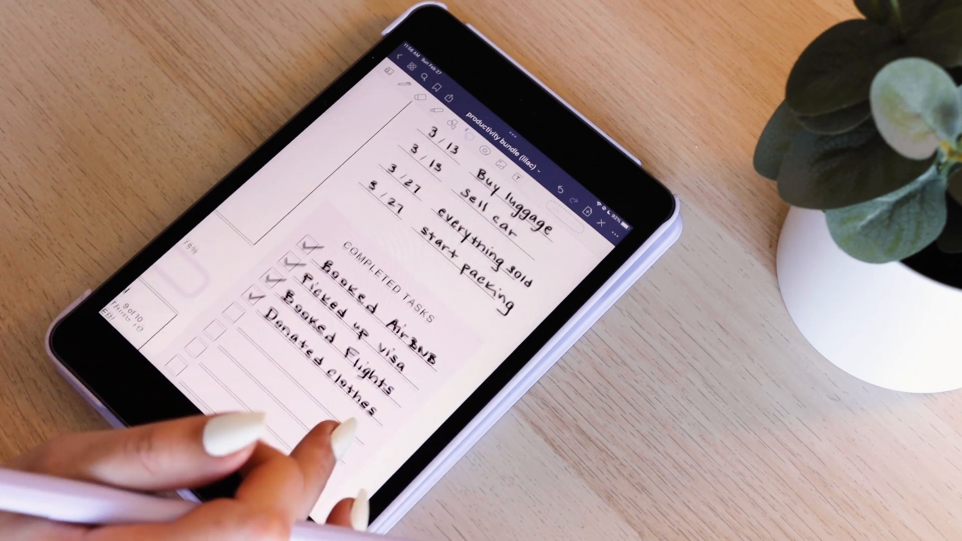
{"action": "scroll", "scroll_direction": "down", "scroll_amount": 3}
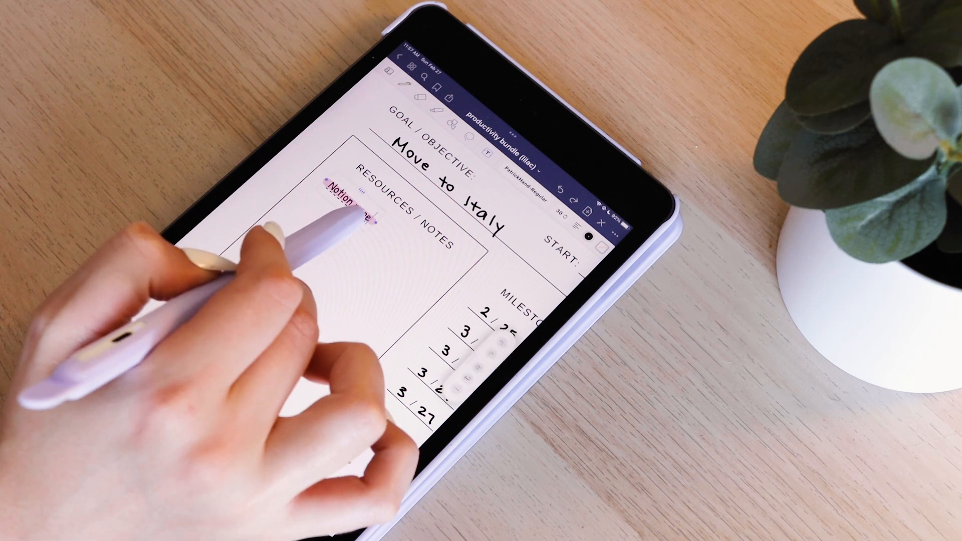
Step: Open the goal planner's 'Notion page' link in the web browser
{"action": "left_click", "coordinate": [340, 202]}
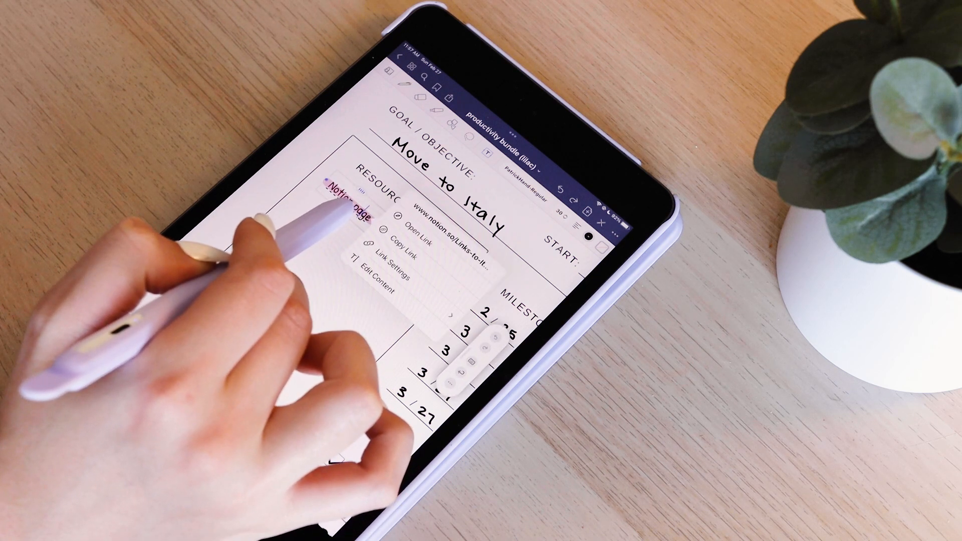
{"action": "left_click", "coordinate": [410, 231]}
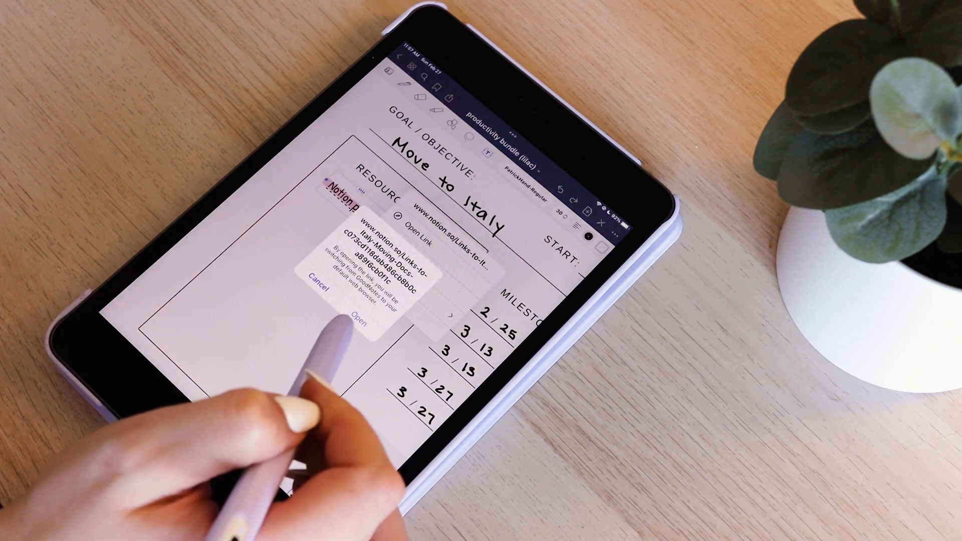
{"action": "left_click", "coordinate": [365, 317]}
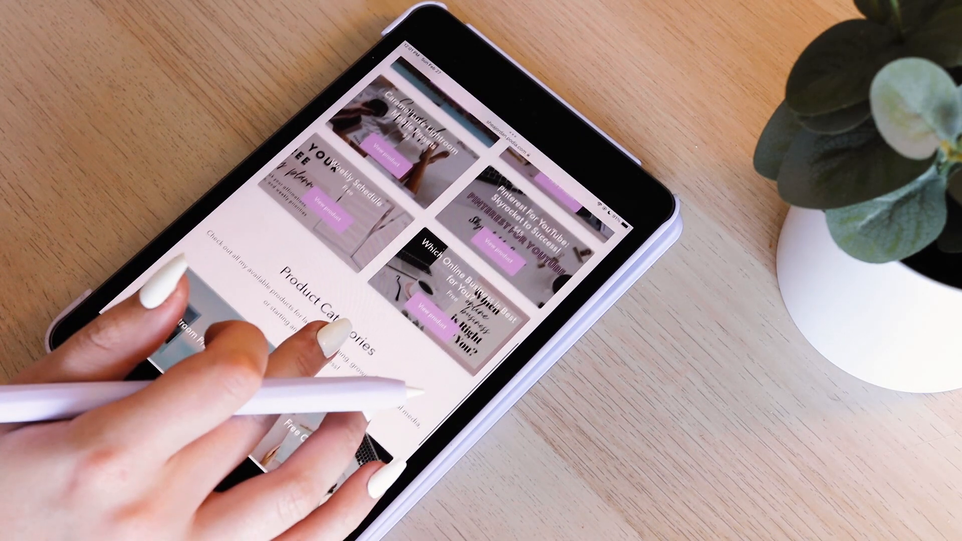
Step: Scroll the Podia store to Productivity Bundles, showing the $5 Lilac bundle
{"action": "scroll", "scroll_direction": "down", "scroll_amount": 3}
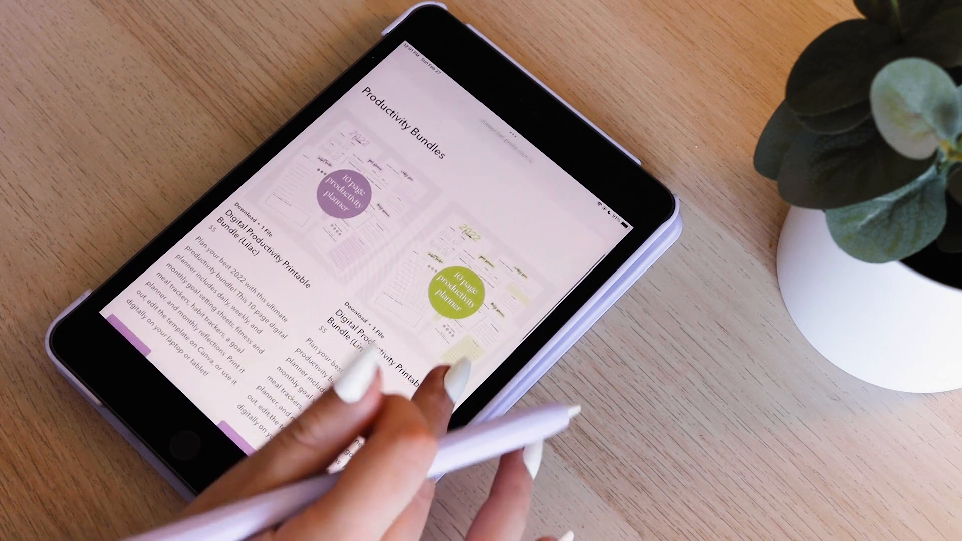
{"action": "scroll", "scroll_direction": "down", "scroll_amount": 3}
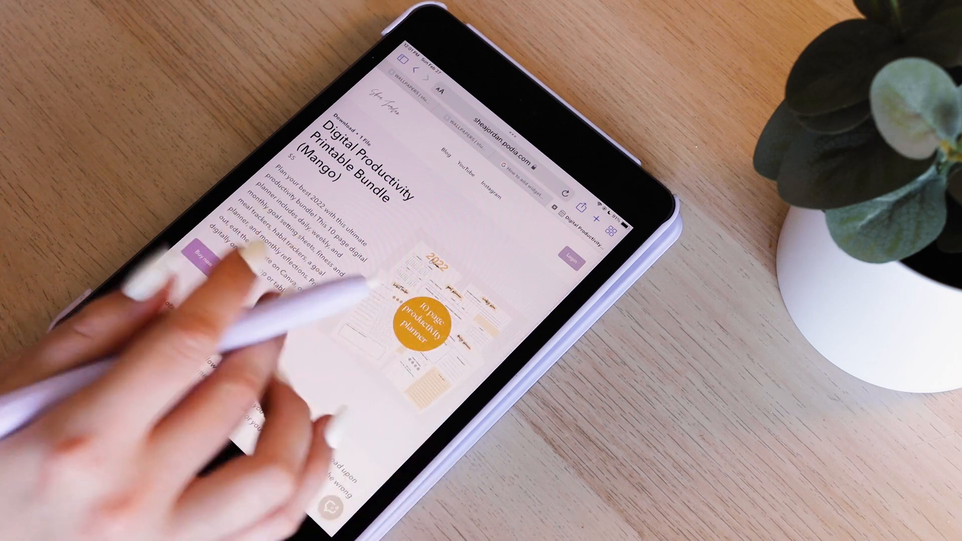
Step: Start checkout for the $5 Mango productivity bundle with Buy Now
{"action": "left_click", "coordinate": [202, 255]}
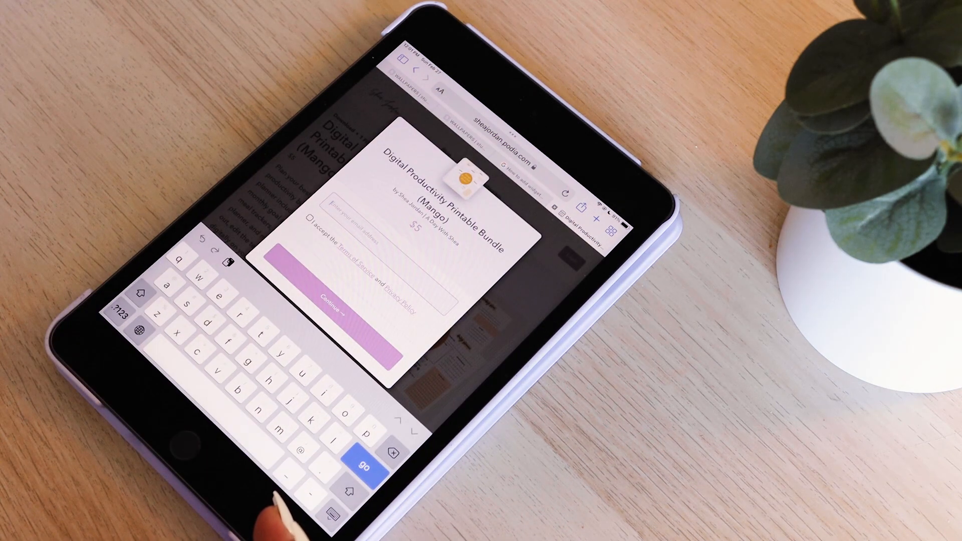